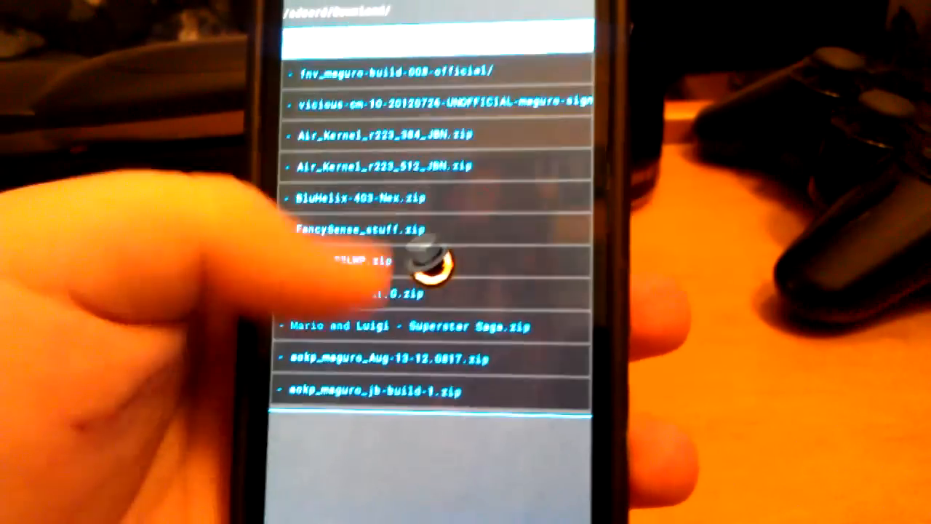
{"action": "scroll", "scroll_direction": "down", "scroll_amount": 3}
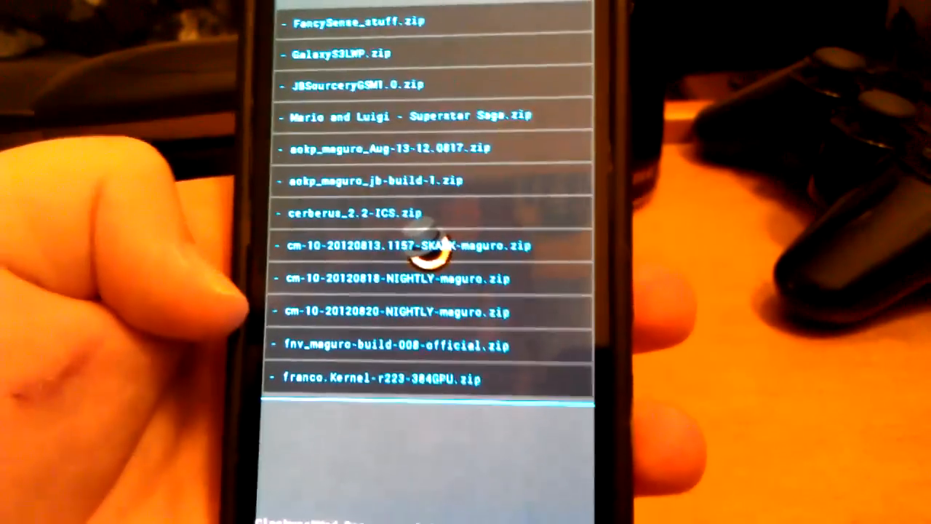